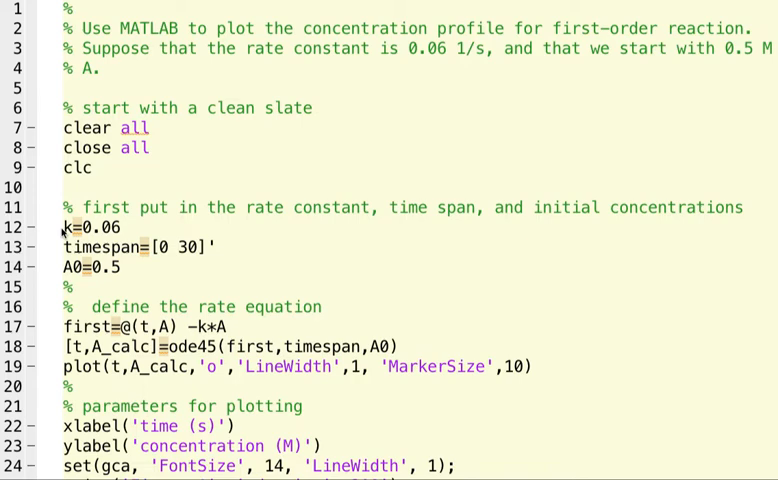
Drag Figure 1 up and right to uncover the script's ode45 and plot lines 18–19.
click(122, 228)
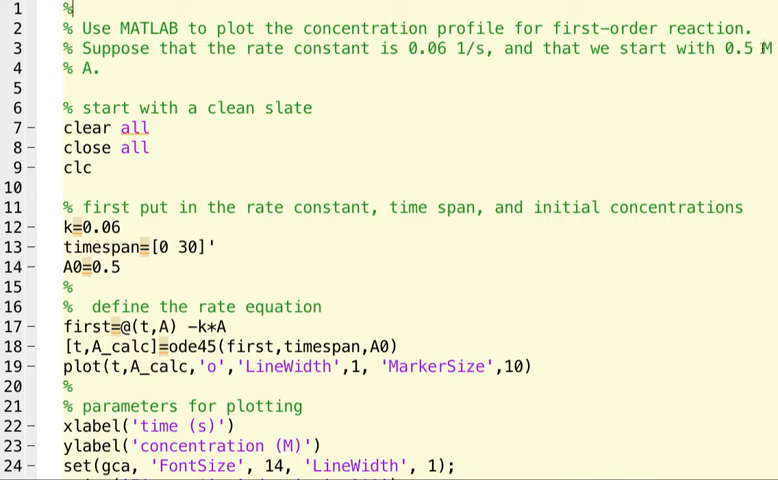
scroll(down, 3)
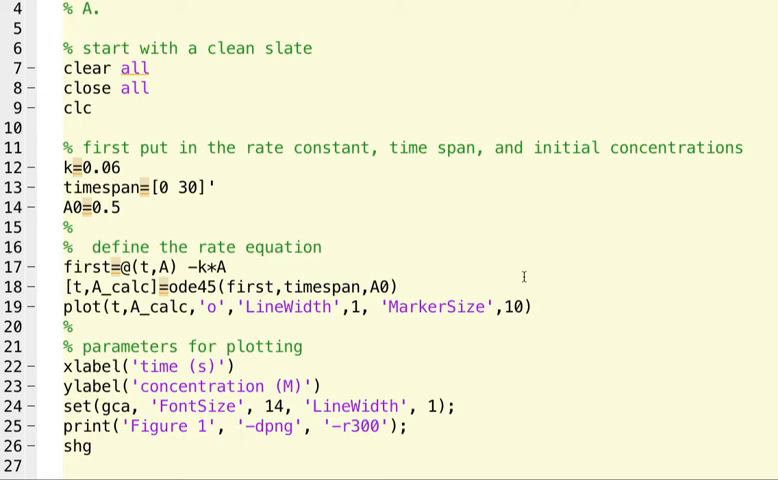
mouse_move(386, 256)
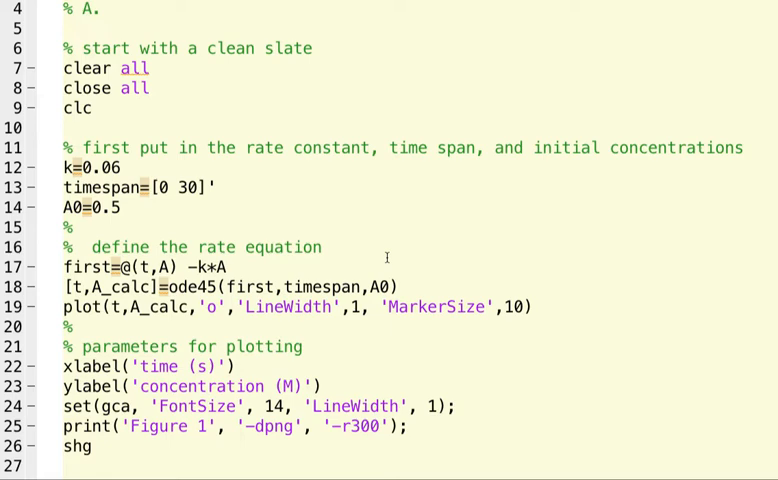
mouse_move(375, 256)
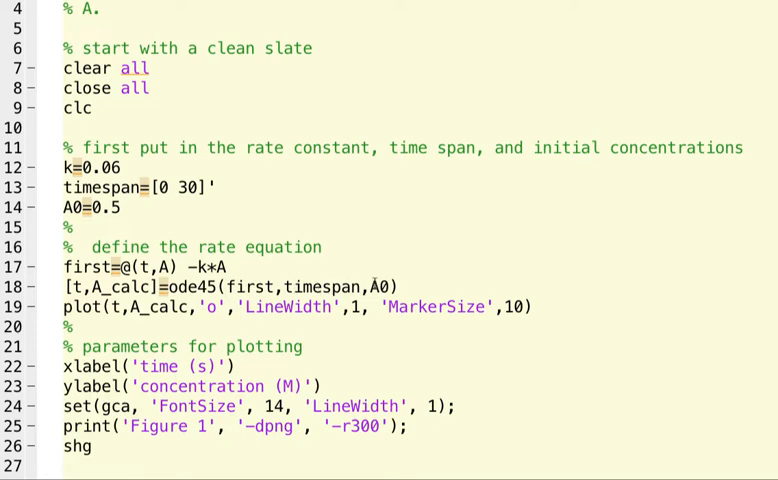
mouse_move(400, 262)
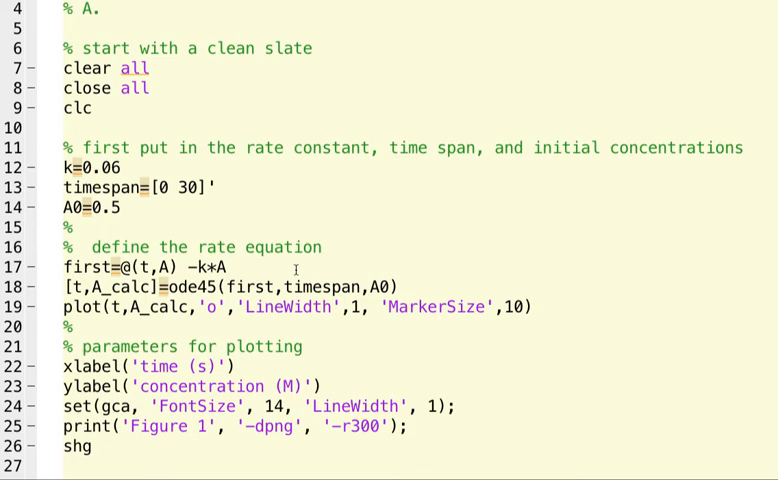
mouse_move(420, 288)
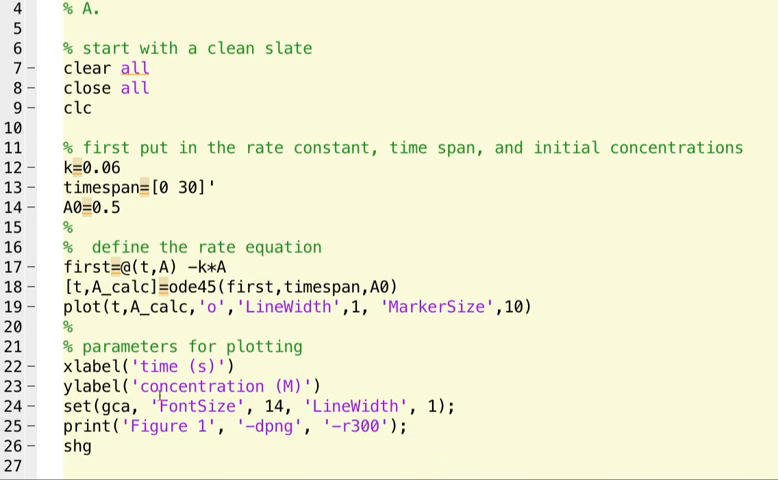
scroll(up, 3)
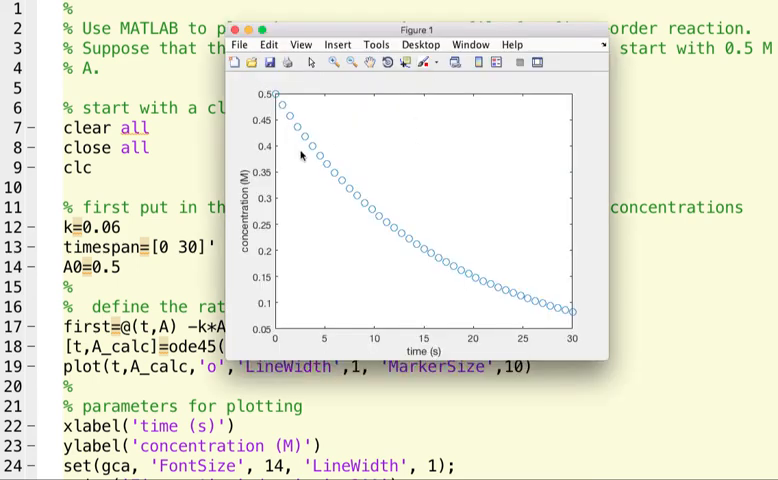
mouse_move(393, 233)
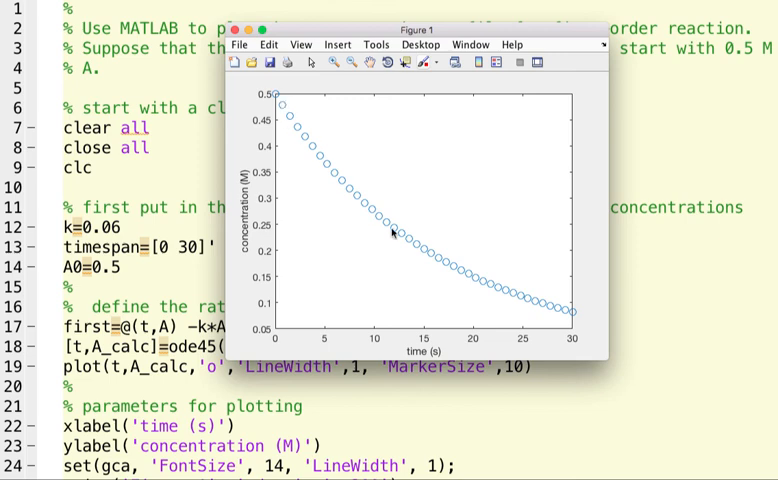
mouse_move(283, 110)
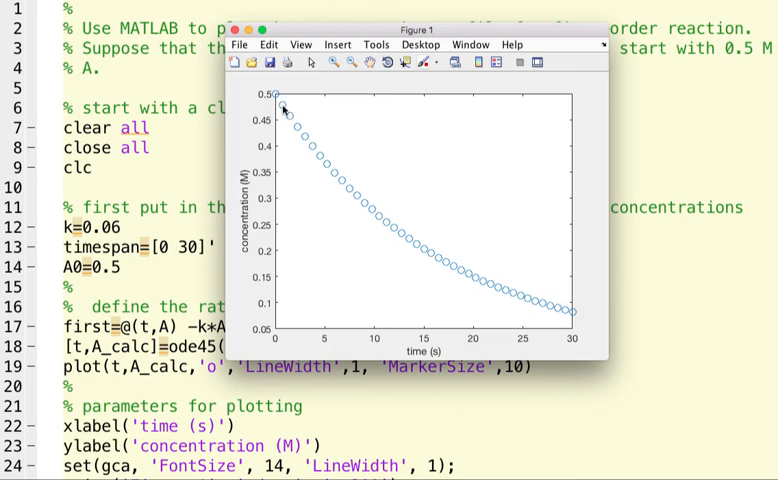
mouse_move(604, 338)
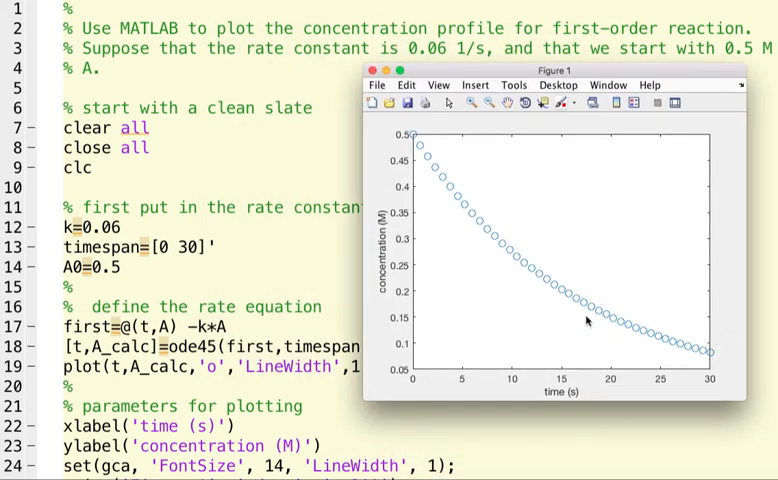
mouse_move(448, 190)
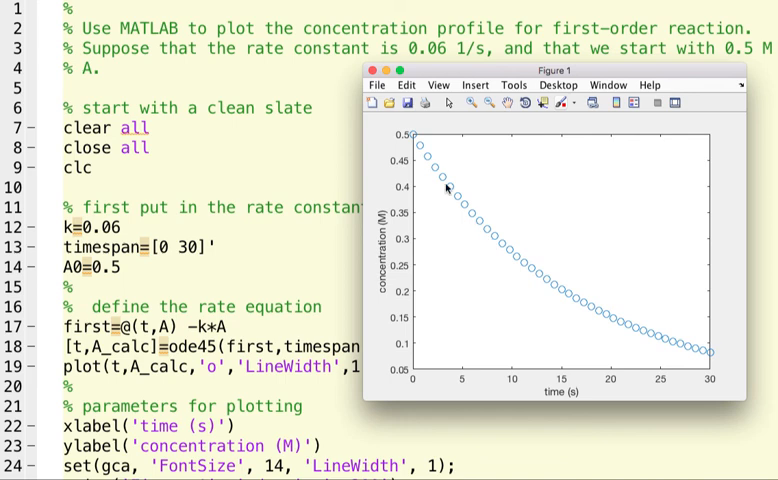
mouse_move(422, 150)
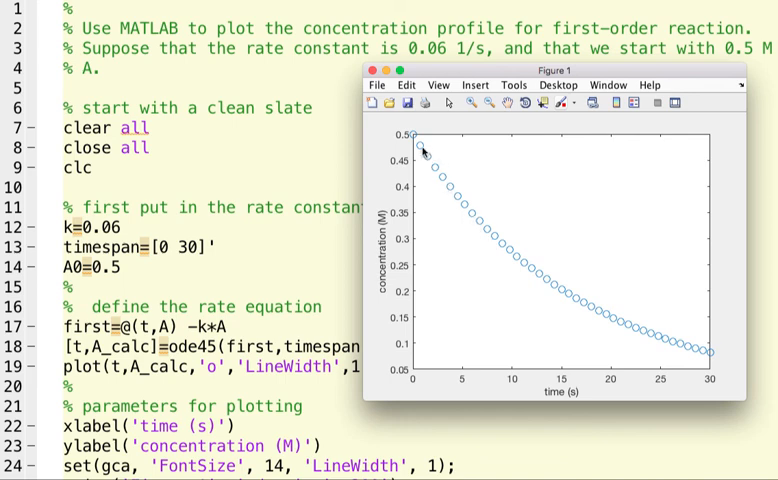
mouse_move(443, 181)
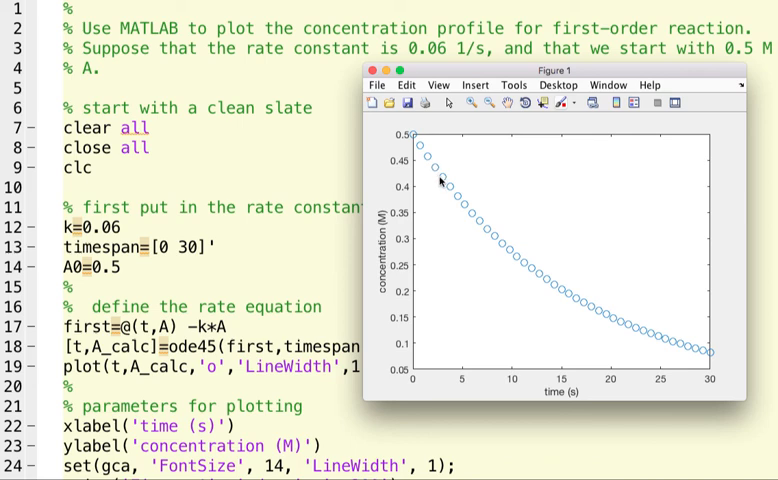
mouse_move(435, 162)
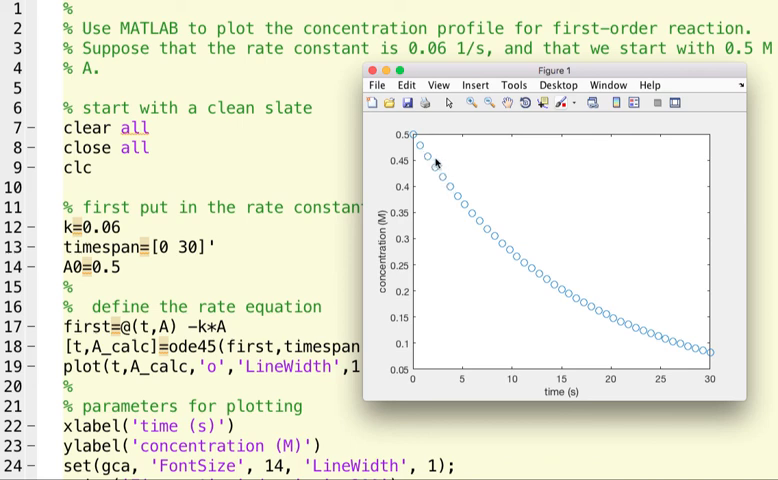
mouse_move(540, 277)
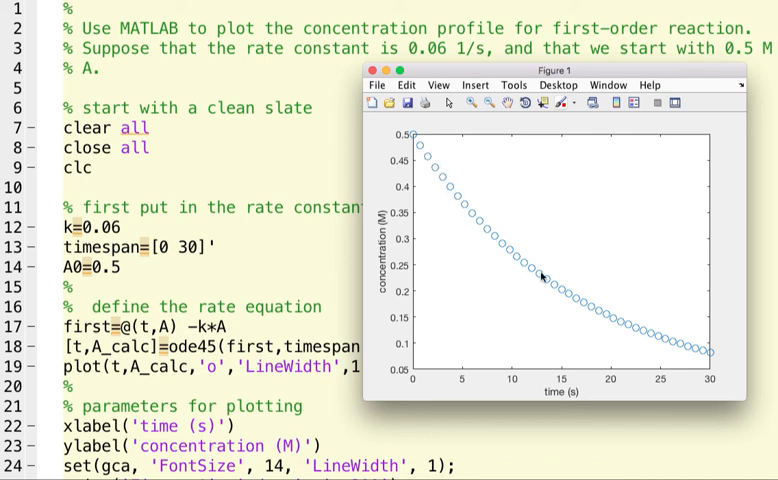
mouse_move(678, 333)
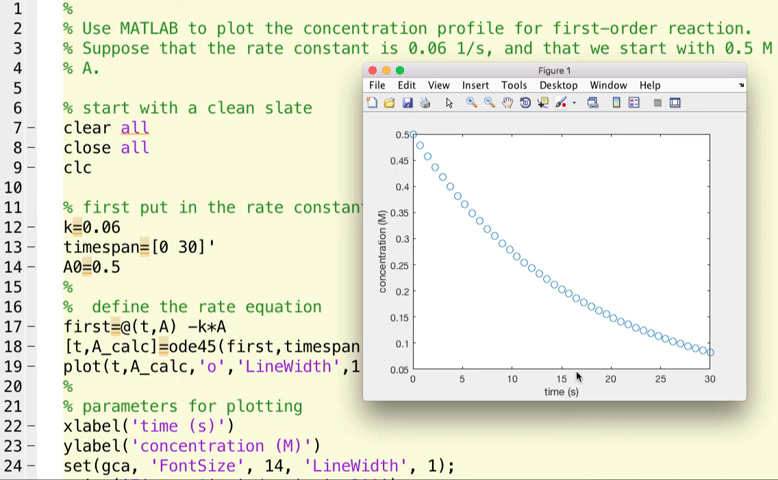
mouse_move(414, 260)
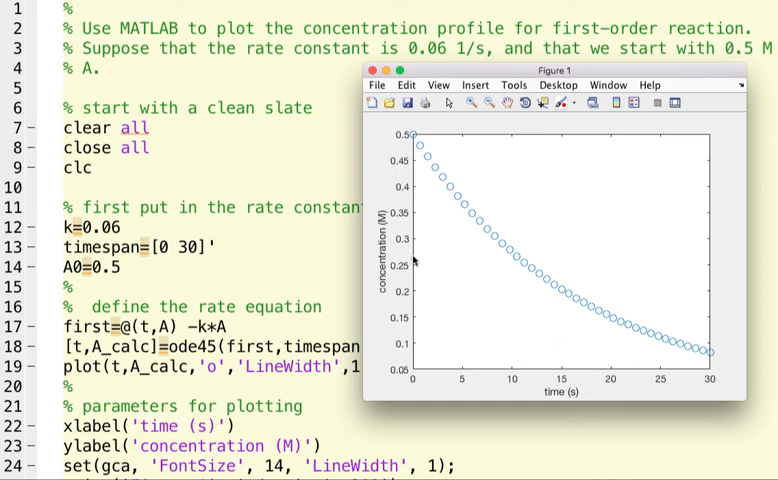
mouse_move(572, 228)
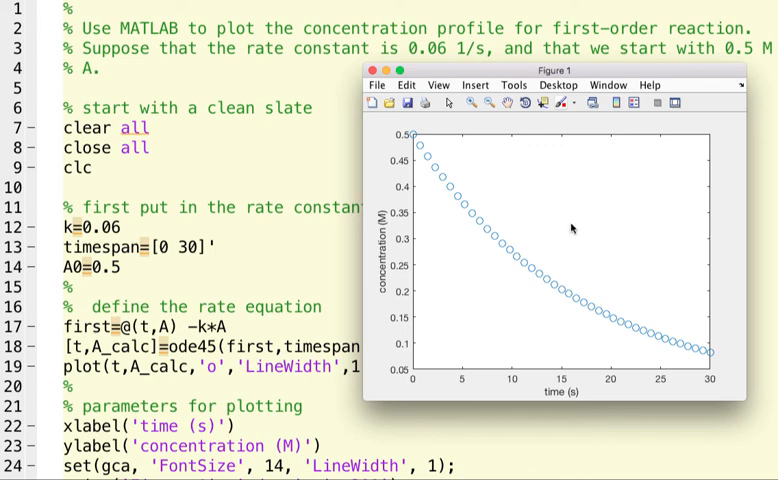
mouse_move(635, 240)
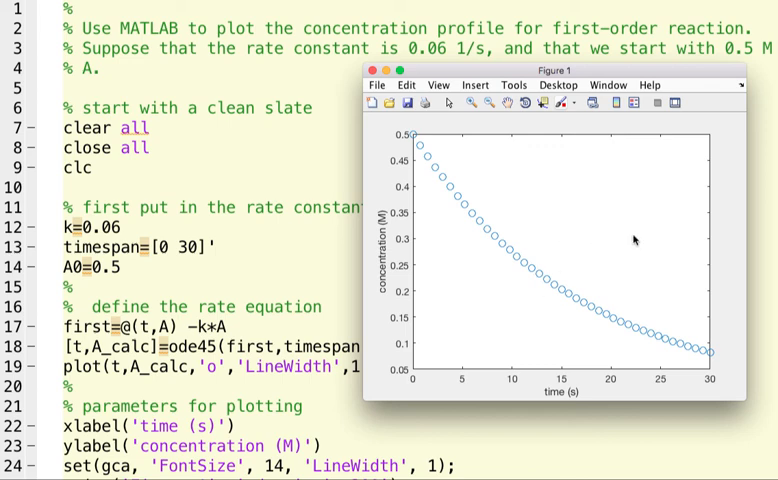
mouse_move(588, 204)
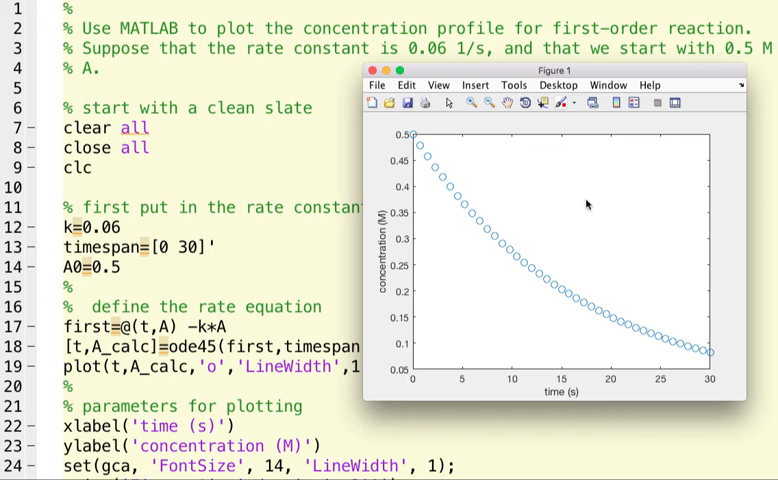
drag(553, 70, 542, 6)
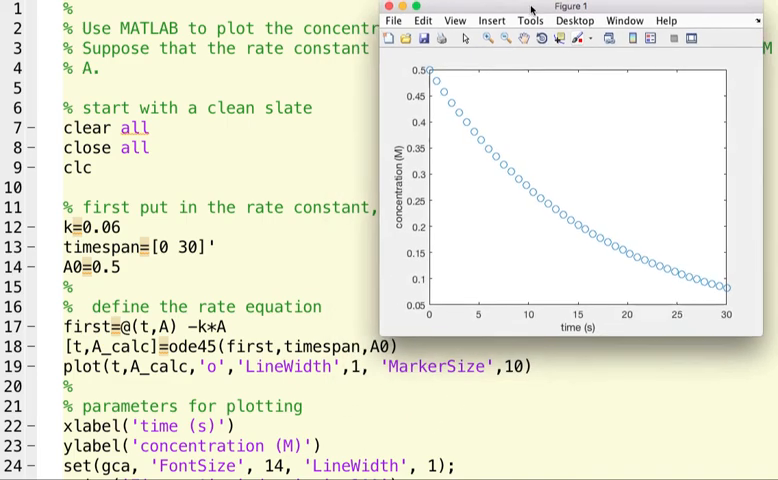